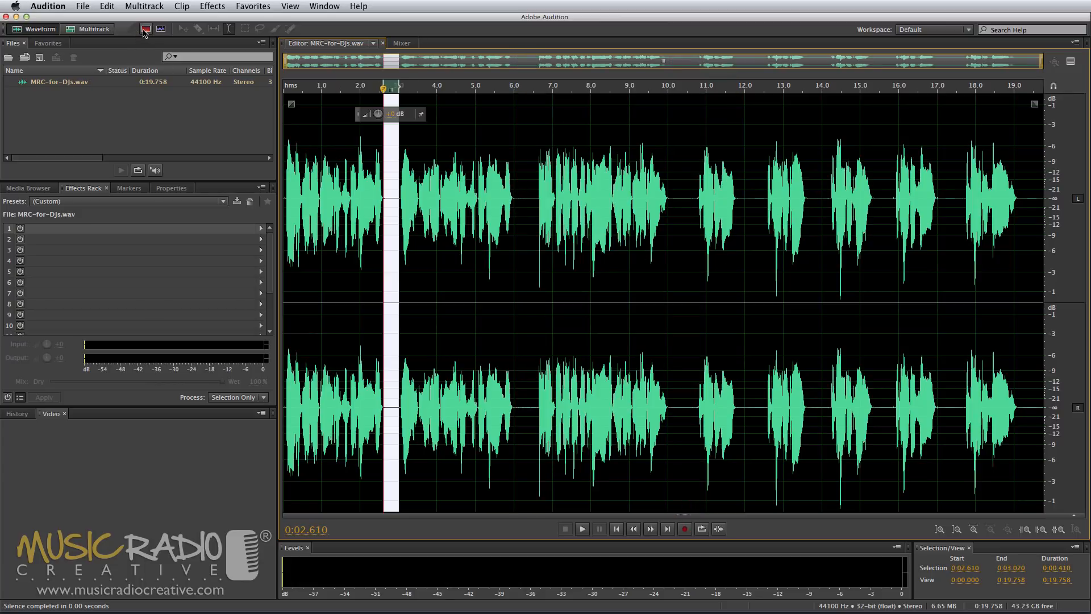
Turn on the spectral frequency display for the voiceover.
left_click(160, 29)
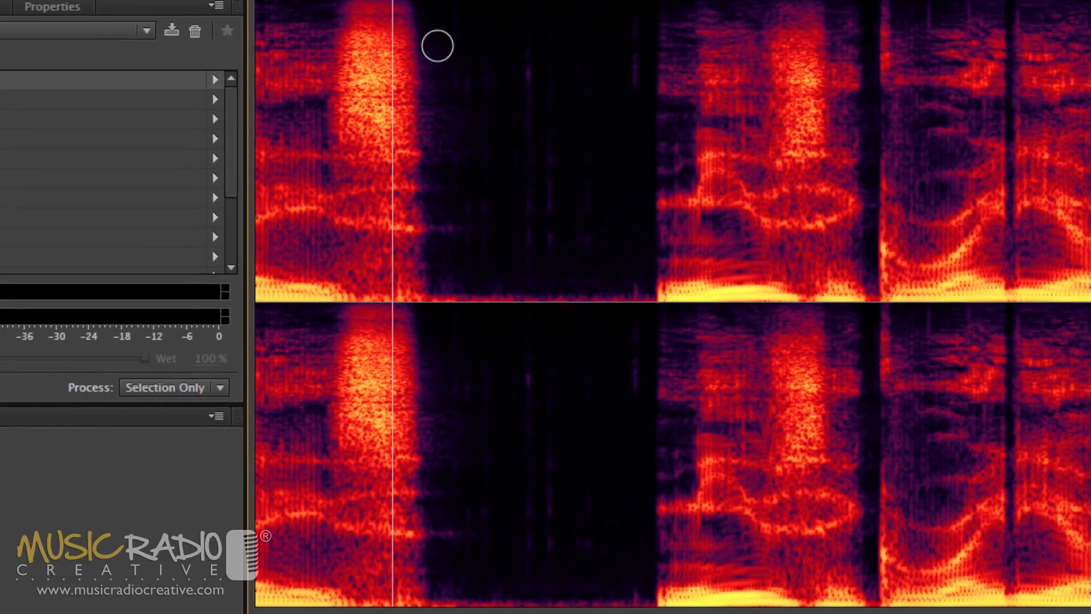
mouse_move(646, 304)
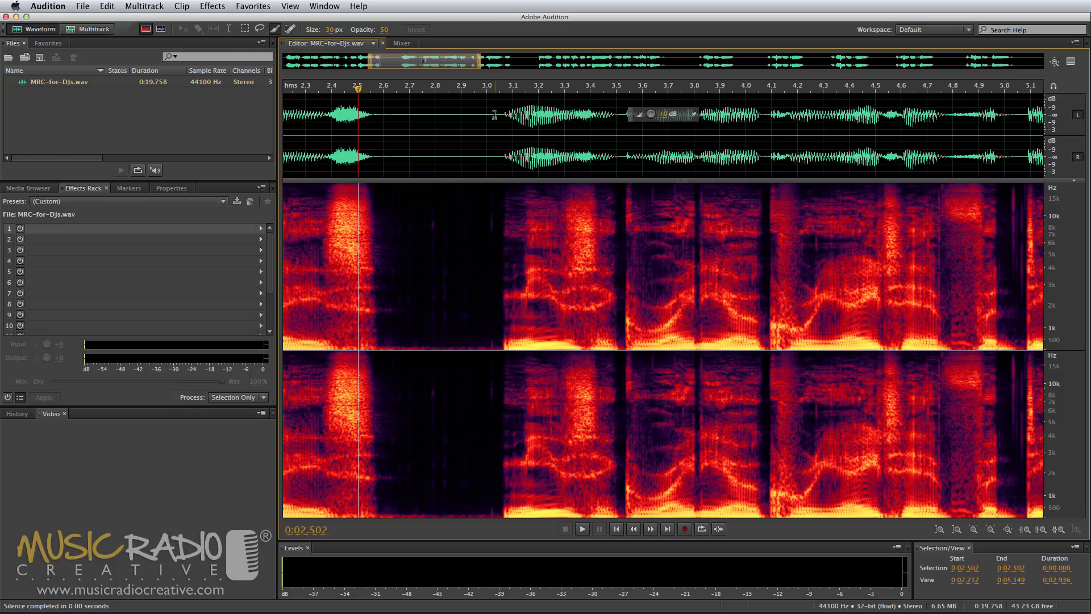
mouse_move(436, 95)
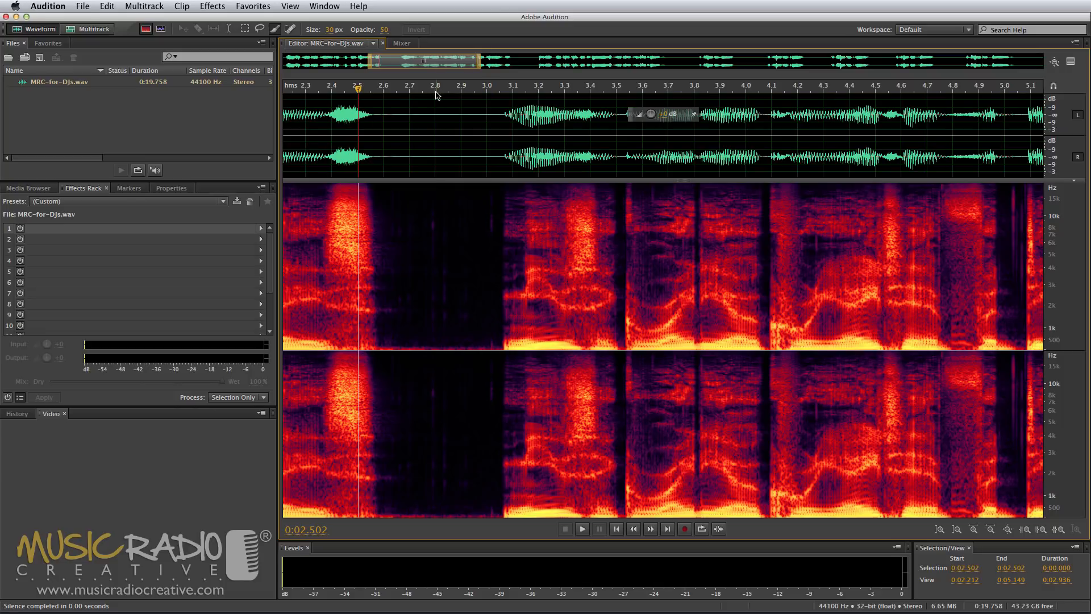
mouse_move(459, 209)
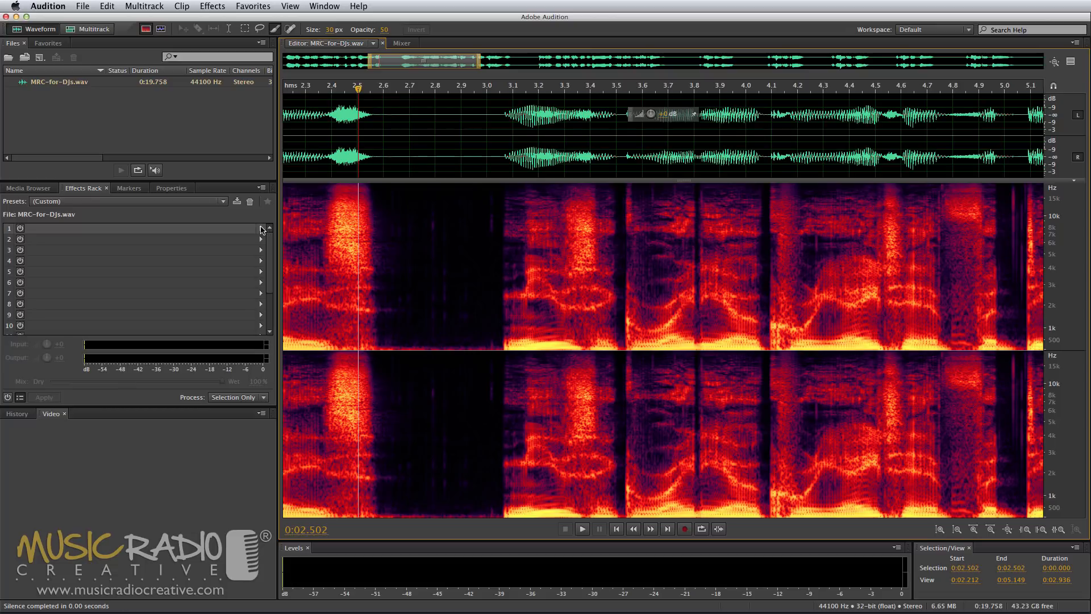
Add Dynamics Processing to rack slot 1 with the Noise Gate @ 20dB preset.
left_click(261, 228)
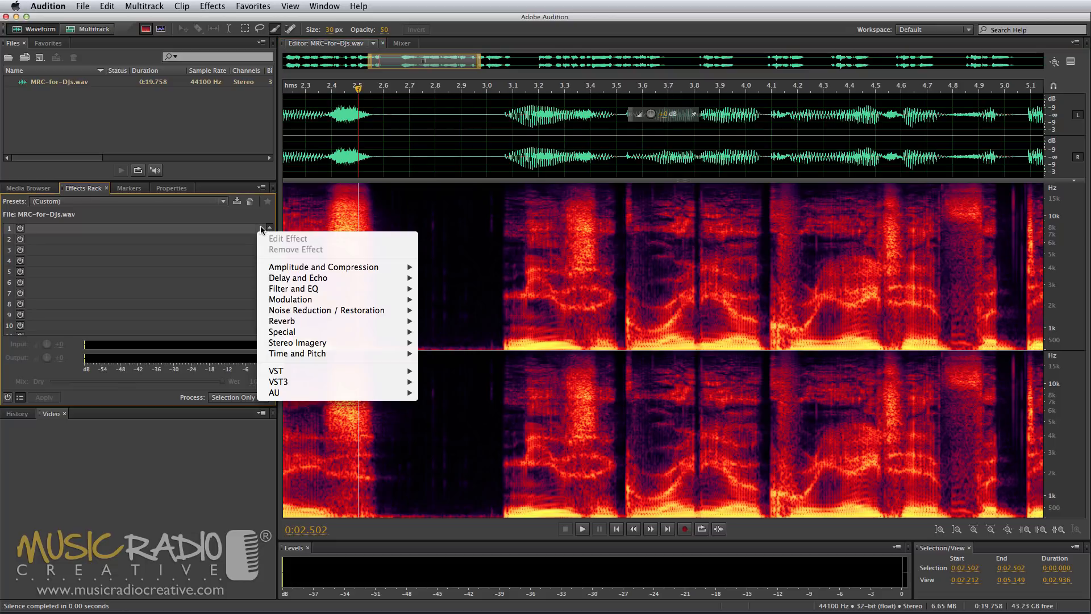
mouse_move(324, 267)
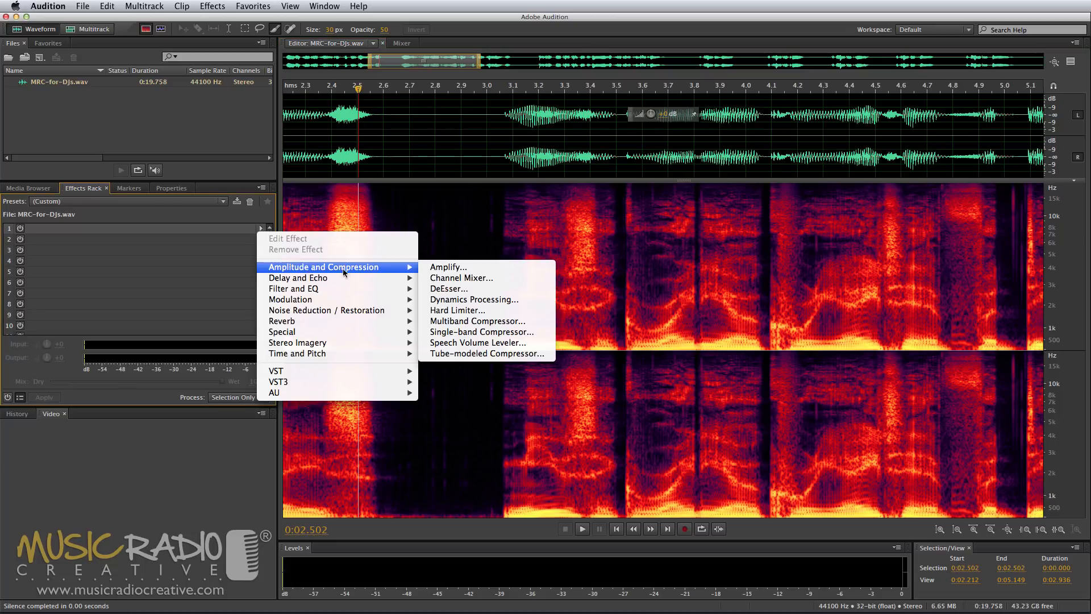
left_click(473, 300)
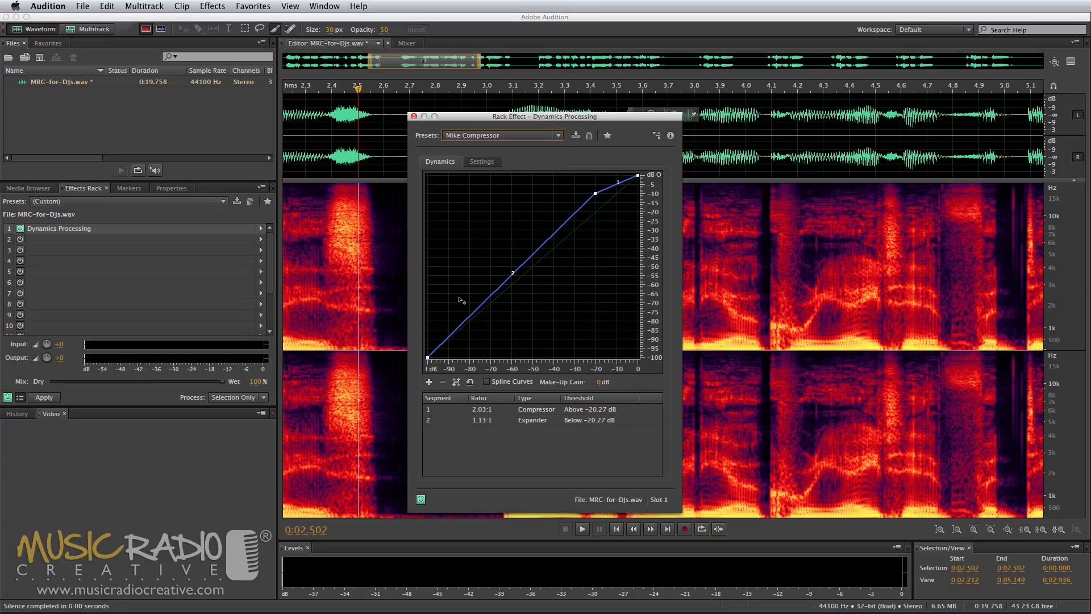
left_click(501, 136)
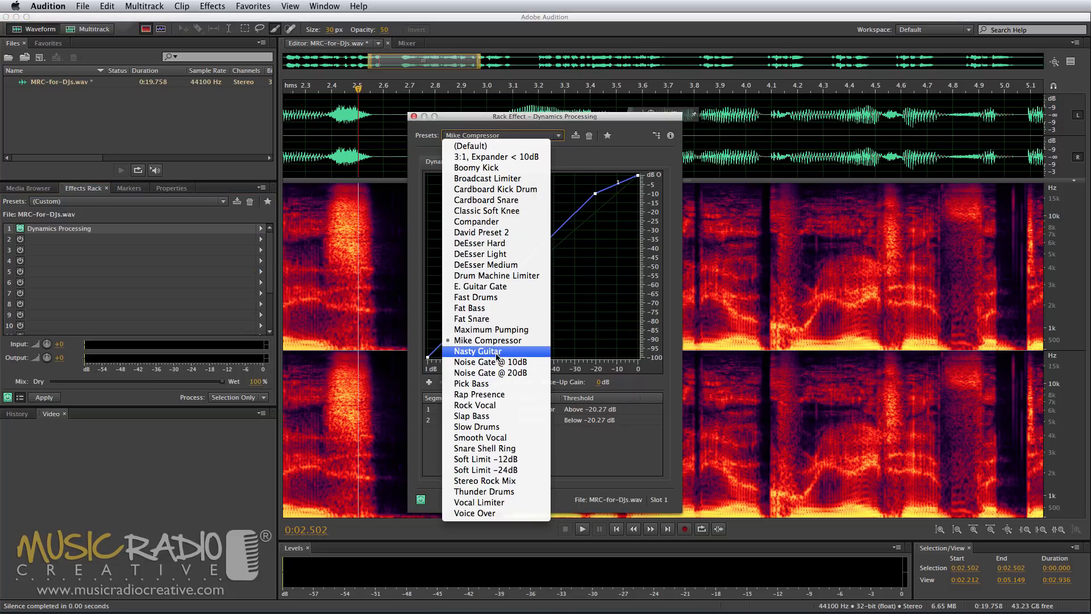
left_click(490, 372)
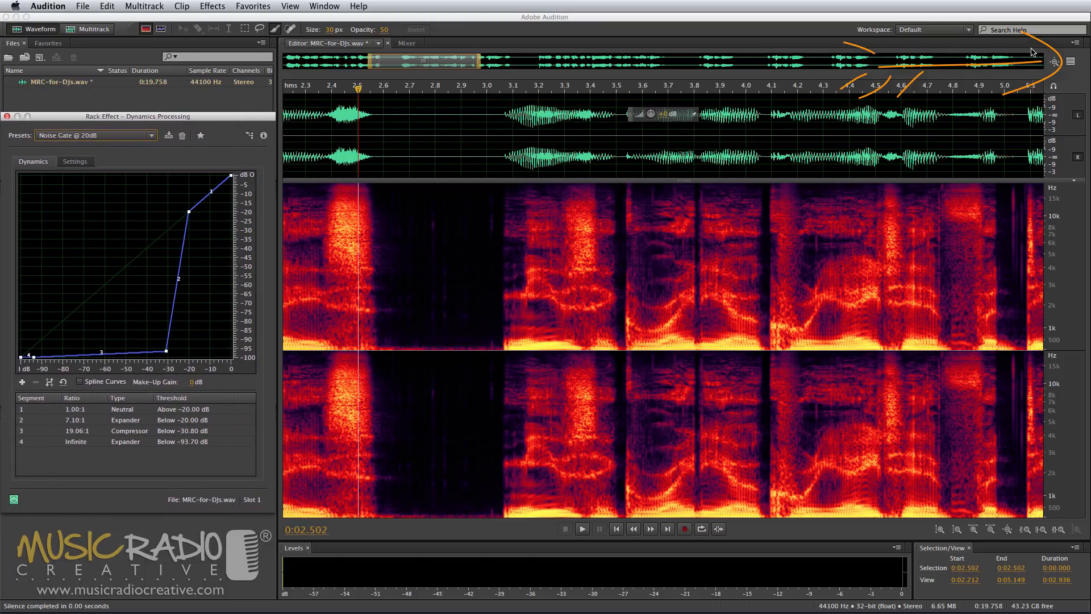
mouse_move(1073, 62)
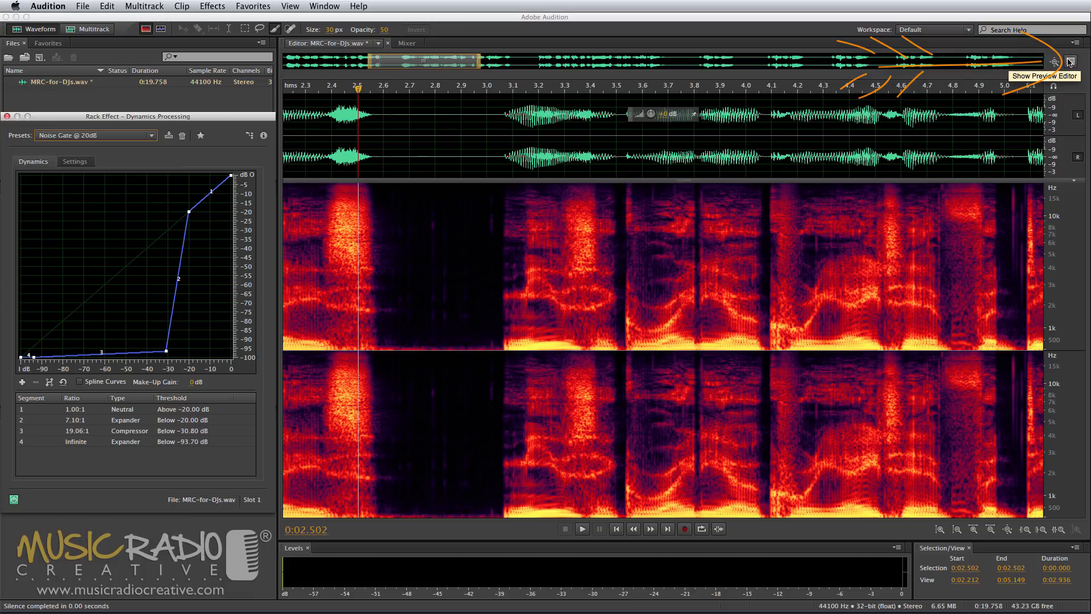
Show the preview editor and drag the compressor threshold point down to about −59 dB.
left_click(1072, 61)
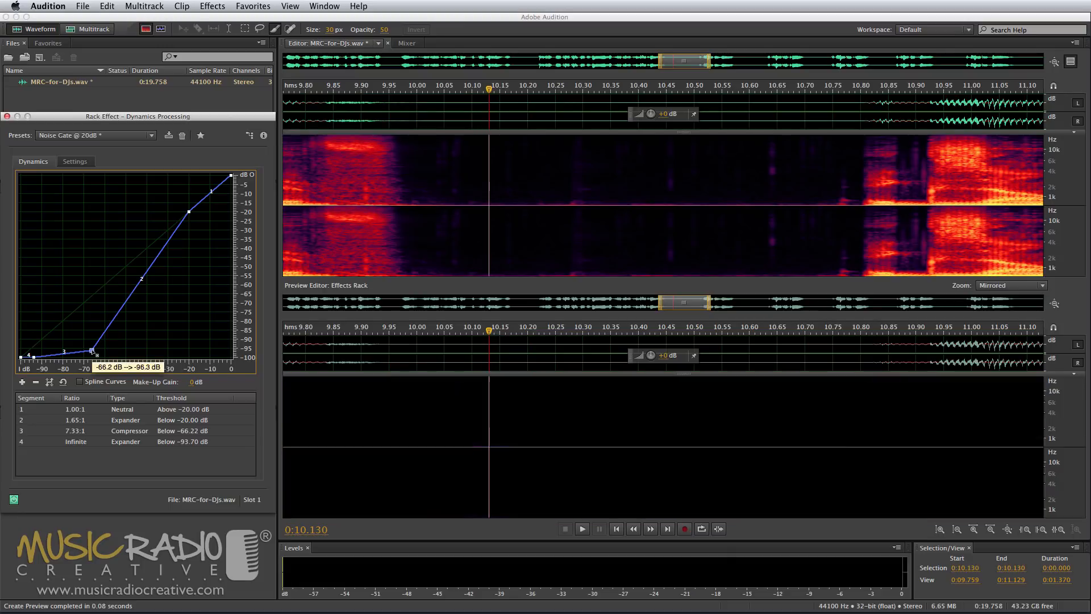
left_click_drag(96, 351, 104, 348)
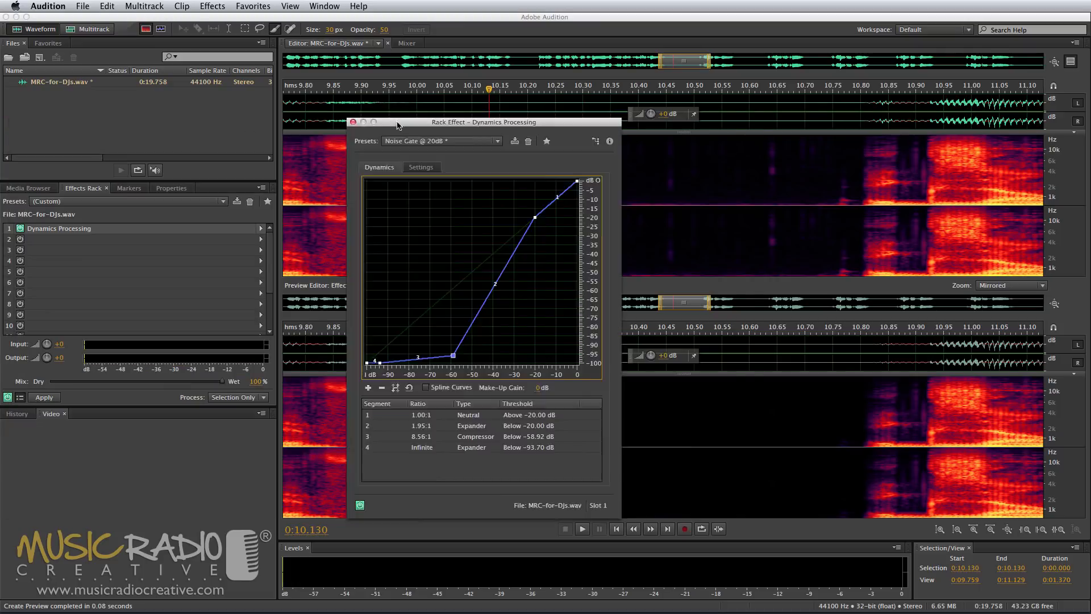
Move the effect window aside, select RMS detection, and set release time to 0 ms.
left_click_drag(397, 121, 549, 120)
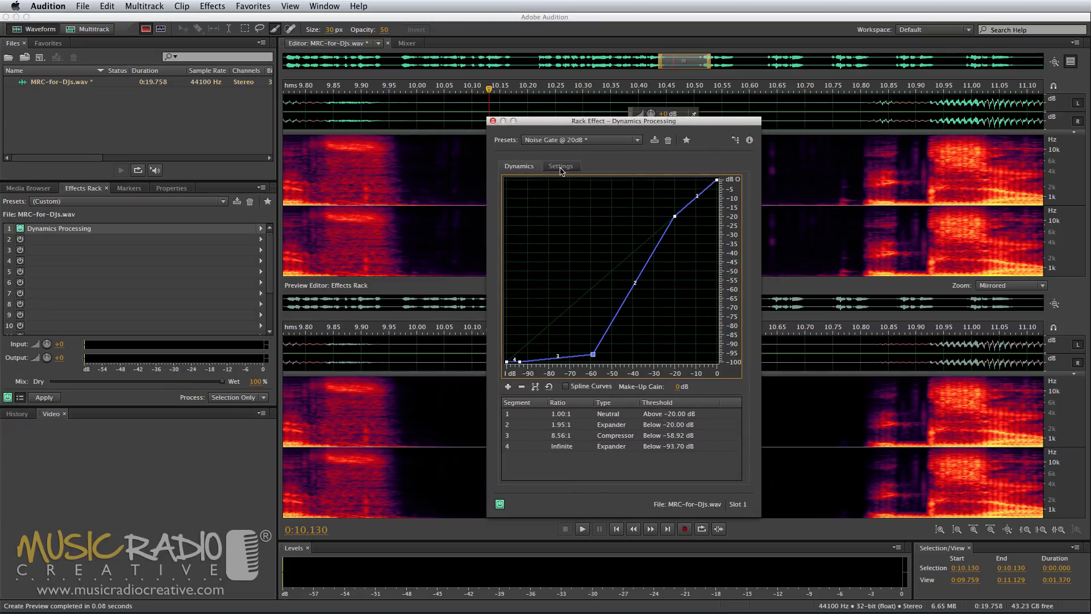
left_click(561, 165)
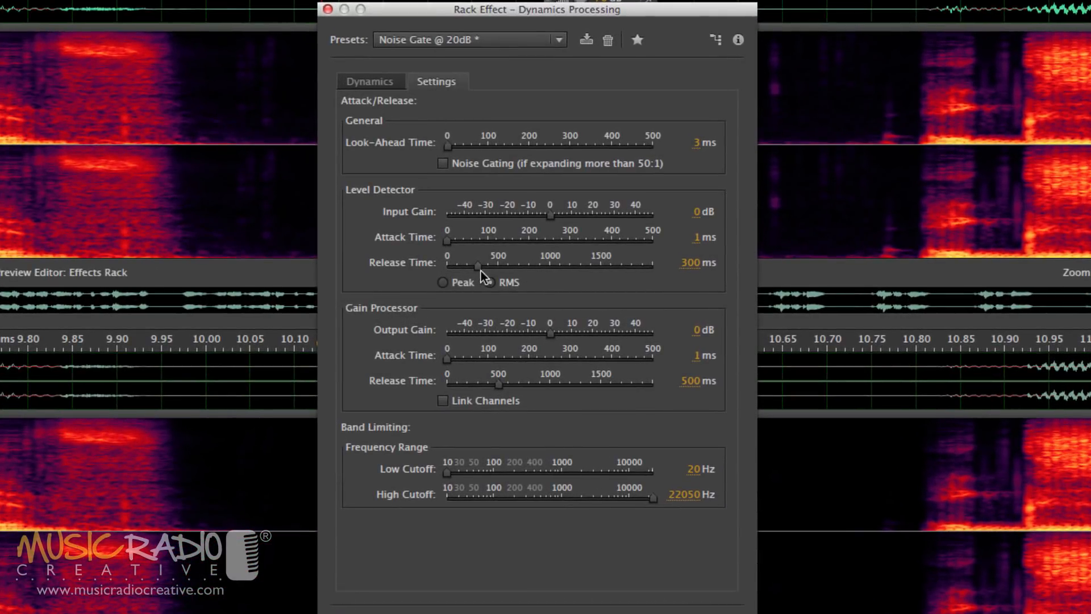
left_click_drag(477, 266, 647, 265)
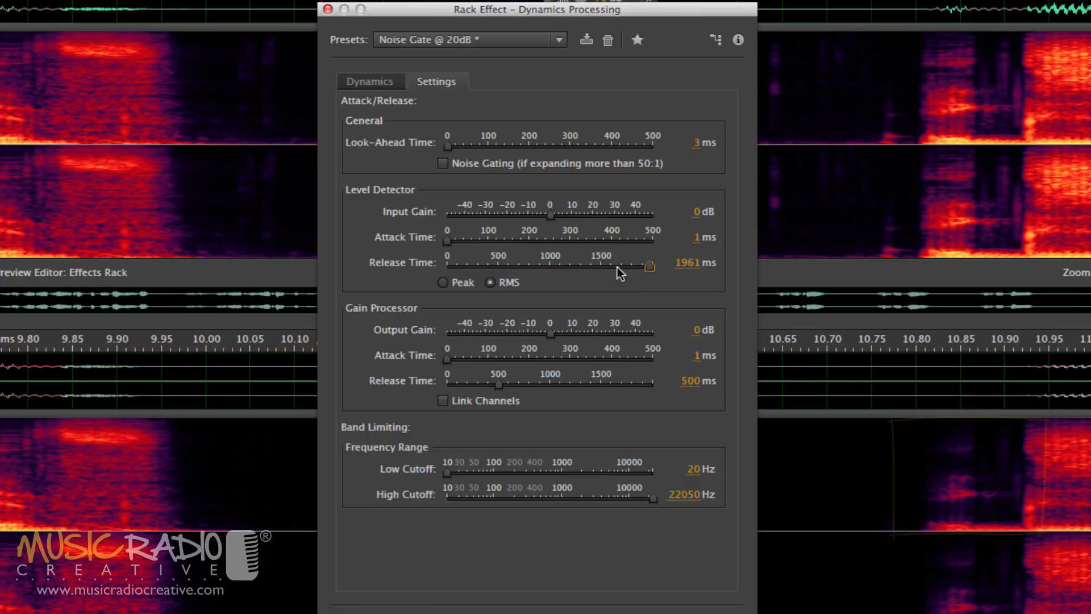
left_click_drag(648, 265, 447, 265)
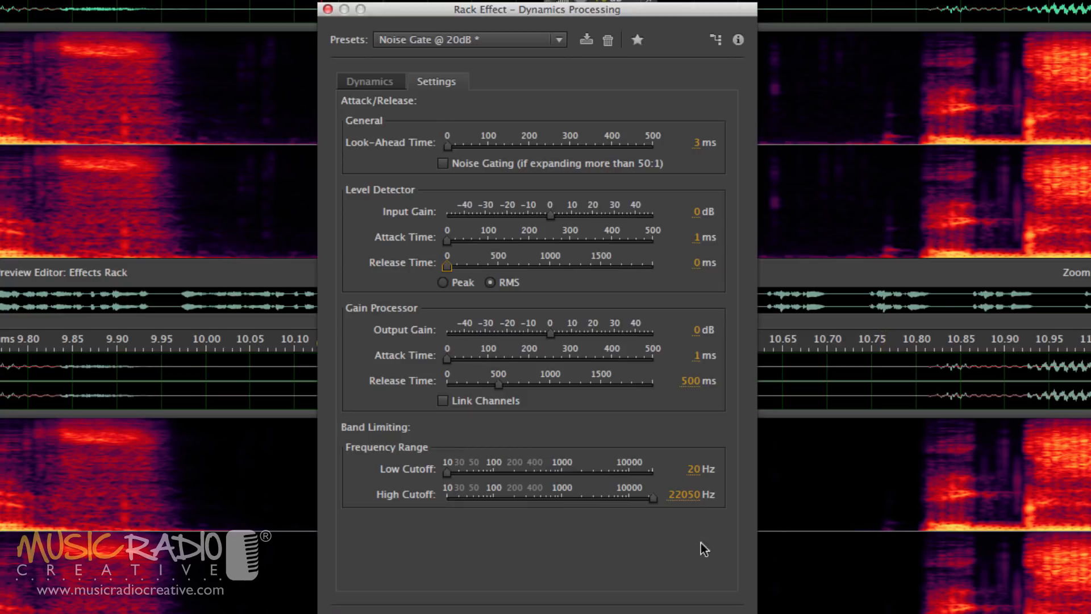
mouse_move(675, 484)
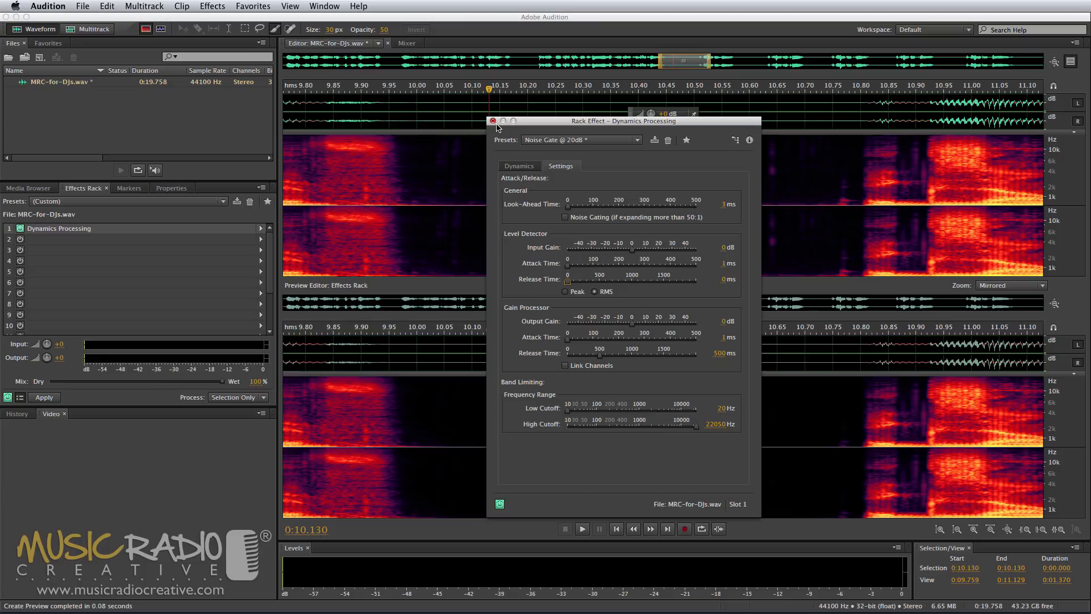
Close the Rack Effect window and hide the preview editor.
left_click(493, 121)
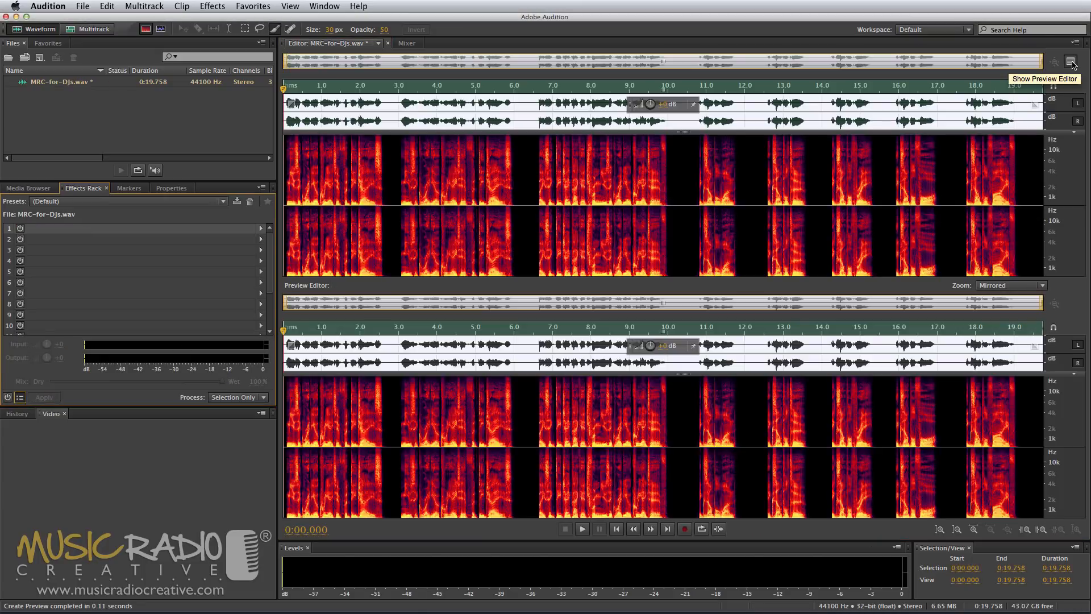
left_click(1072, 62)
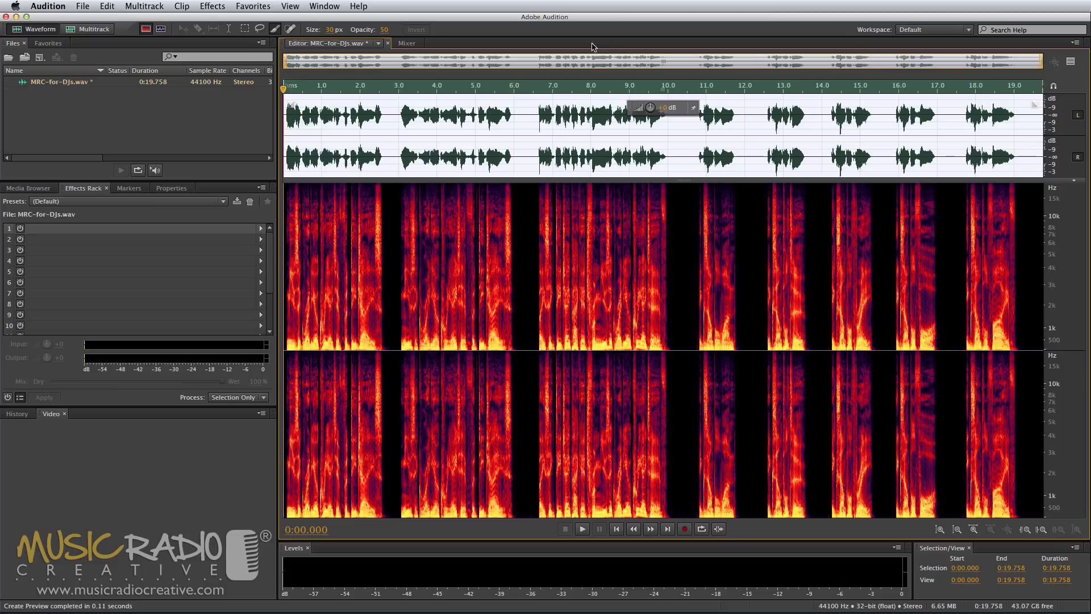
mouse_move(506, 234)
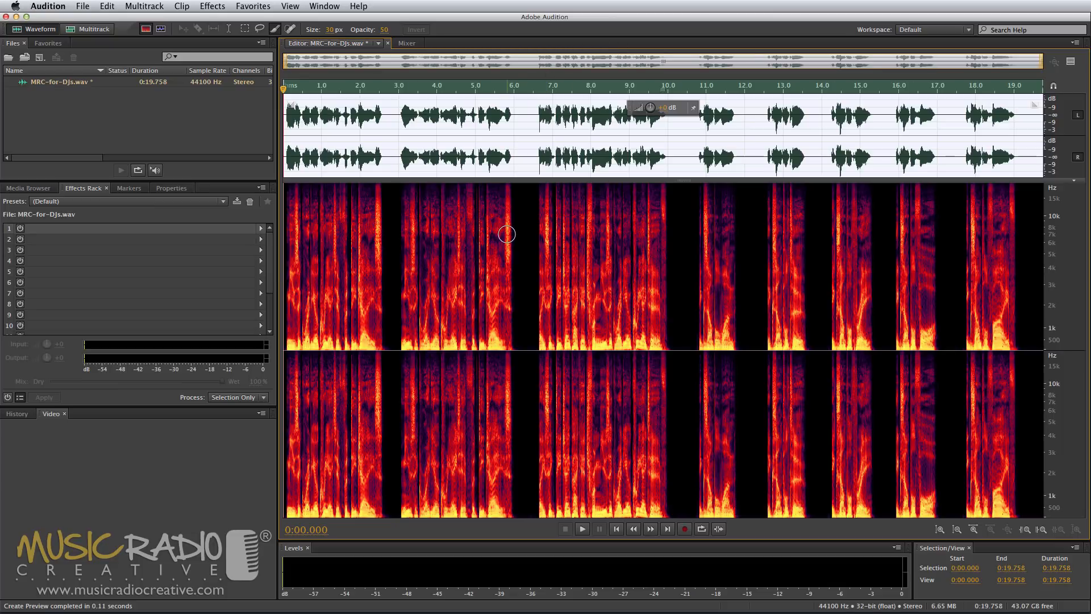